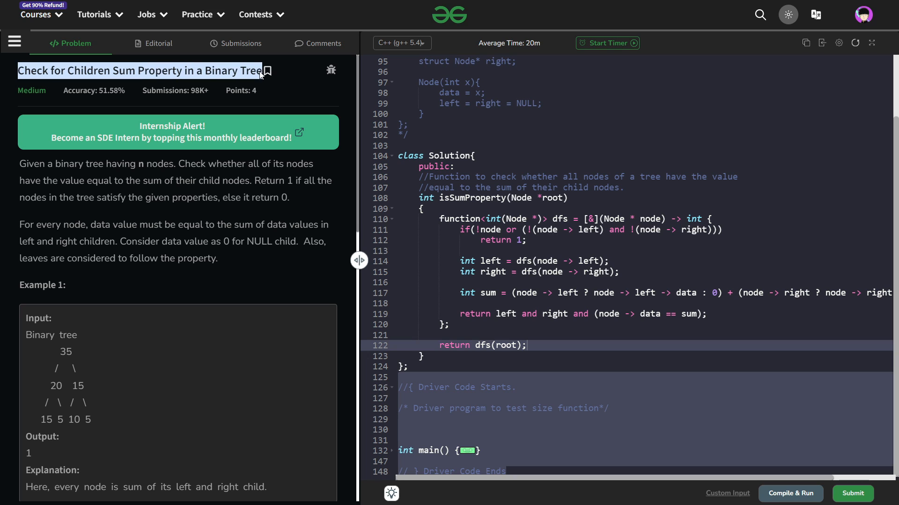
pyautogui.moveTo(213, 184)
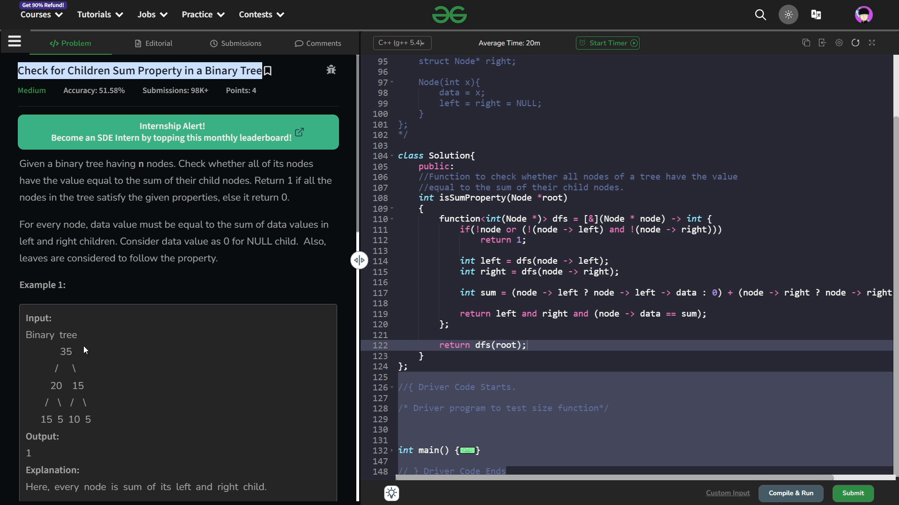
# Highlight the example tree values 20, 35 and a leaf to reason about the children-sum check
pyautogui.doubleClick(65, 351)
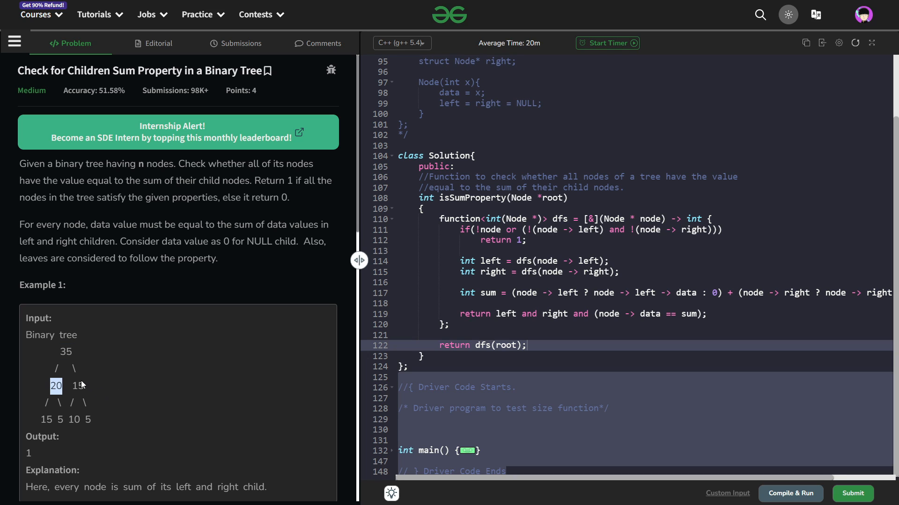
pyautogui.moveTo(62, 362)
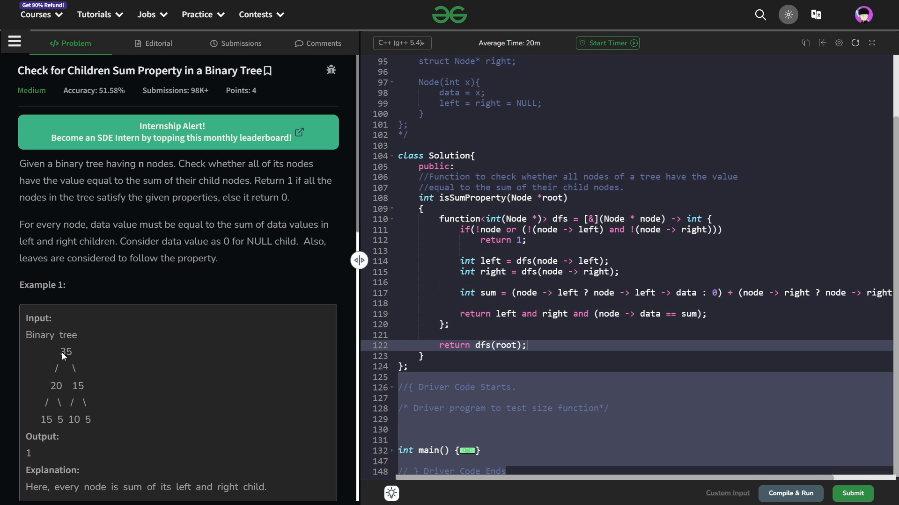
pyautogui.doubleClick(66, 351)
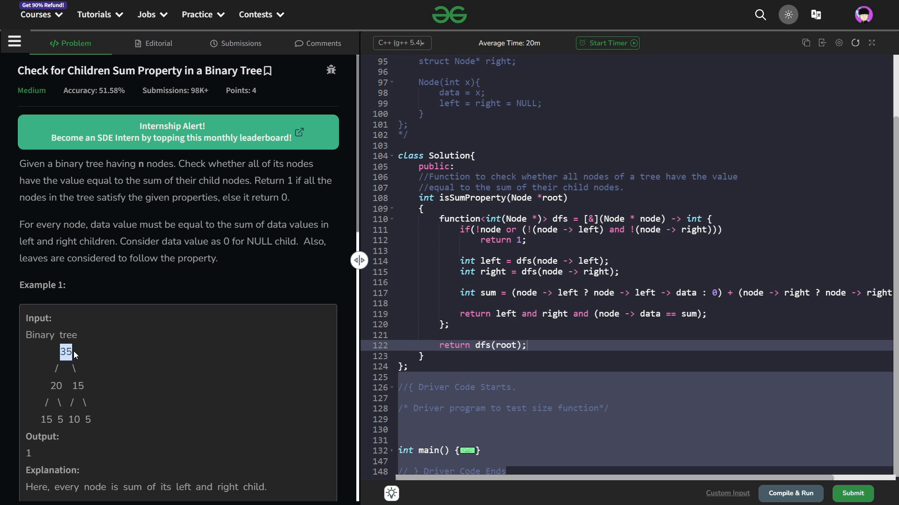
pyautogui.moveTo(57, 363)
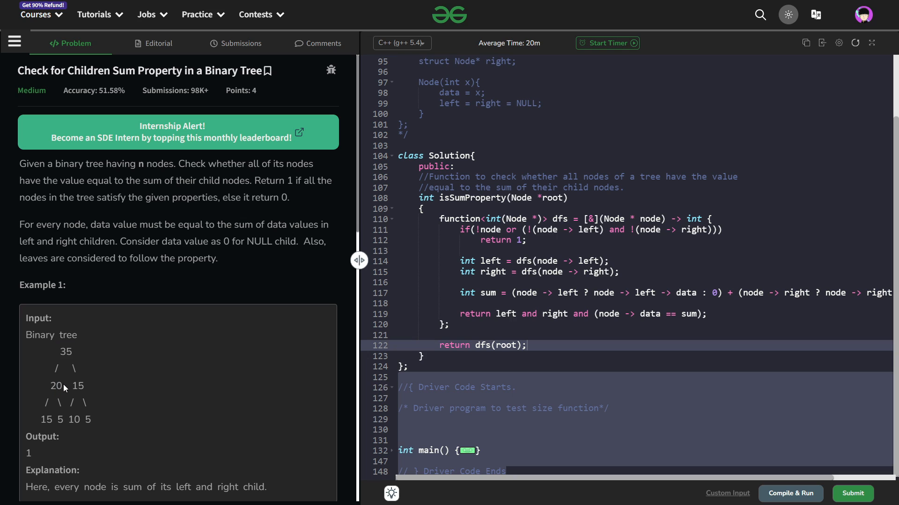
pyautogui.doubleClick(76, 386)
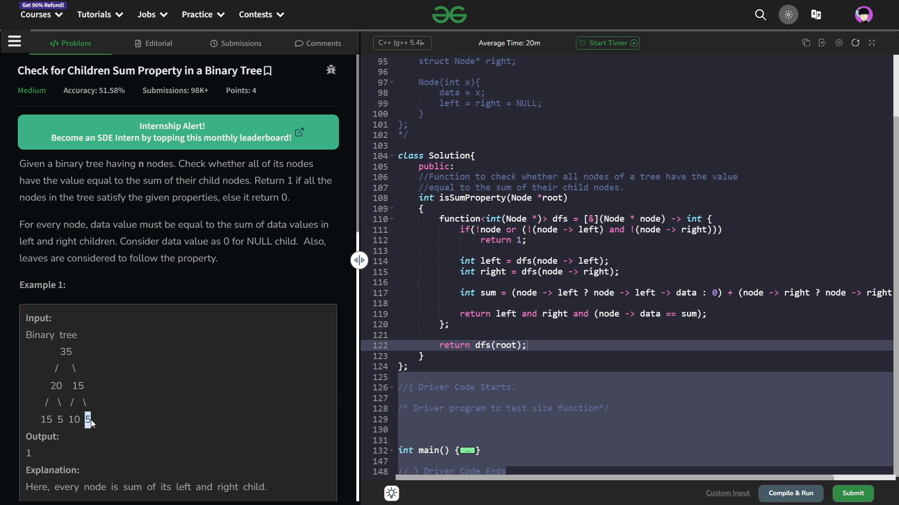
pyautogui.moveTo(73, 455)
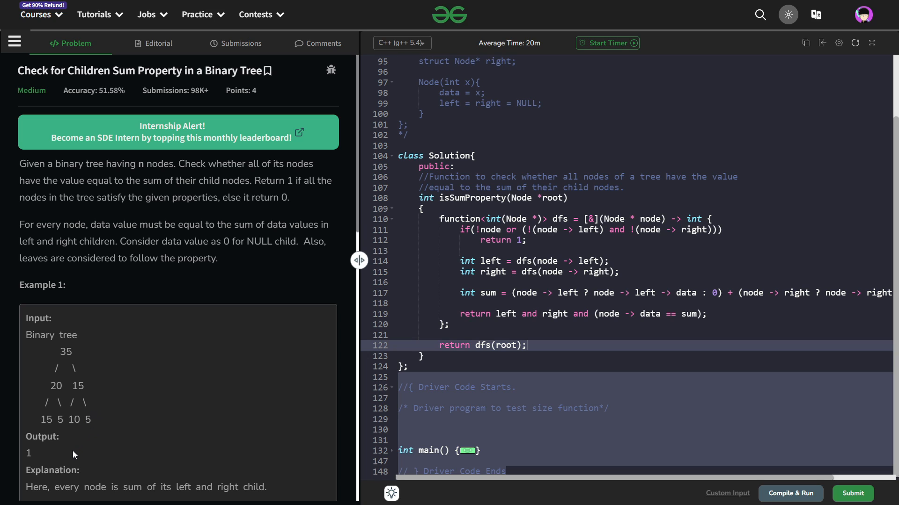
pyautogui.moveTo(53, 441)
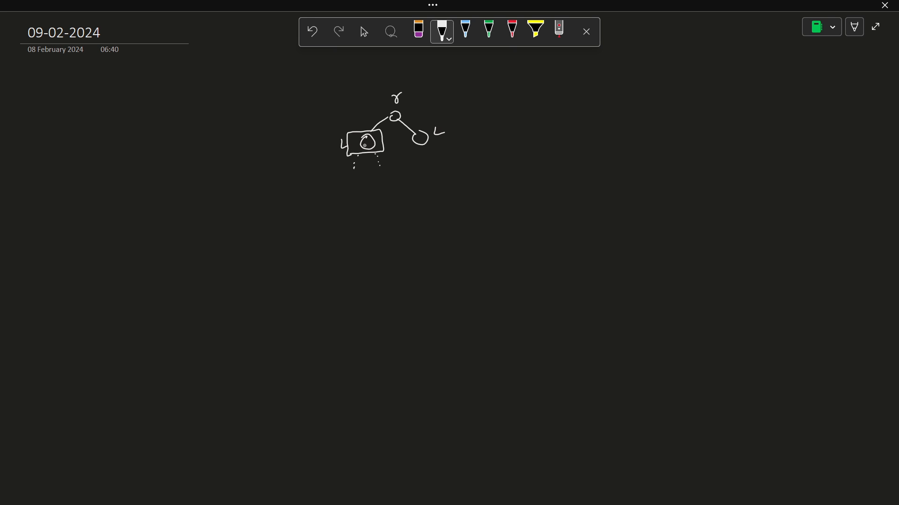
pyautogui.moveTo(378, 165)
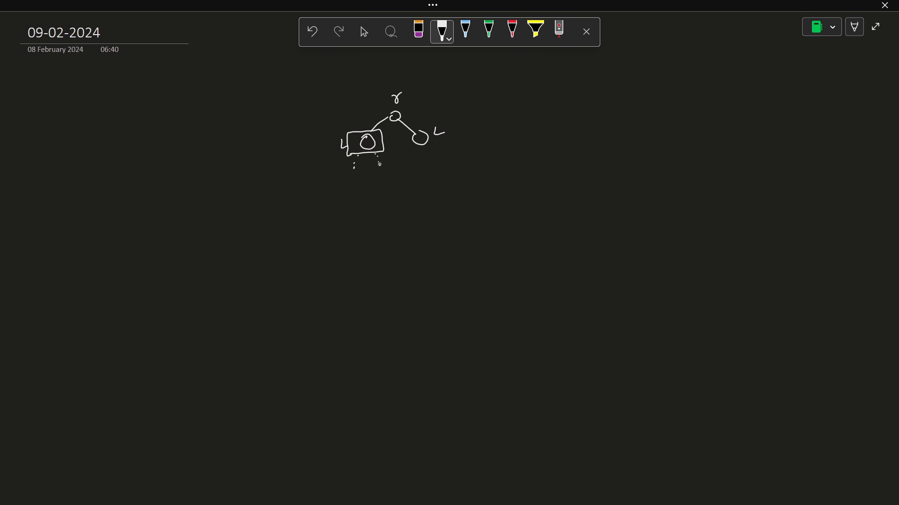
pyautogui.moveTo(599, 113)
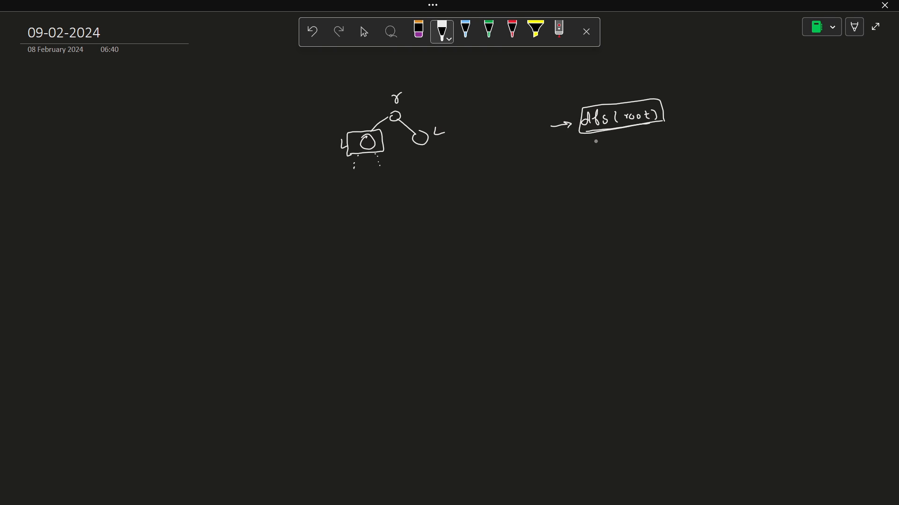
pyautogui.moveTo(500, 232)
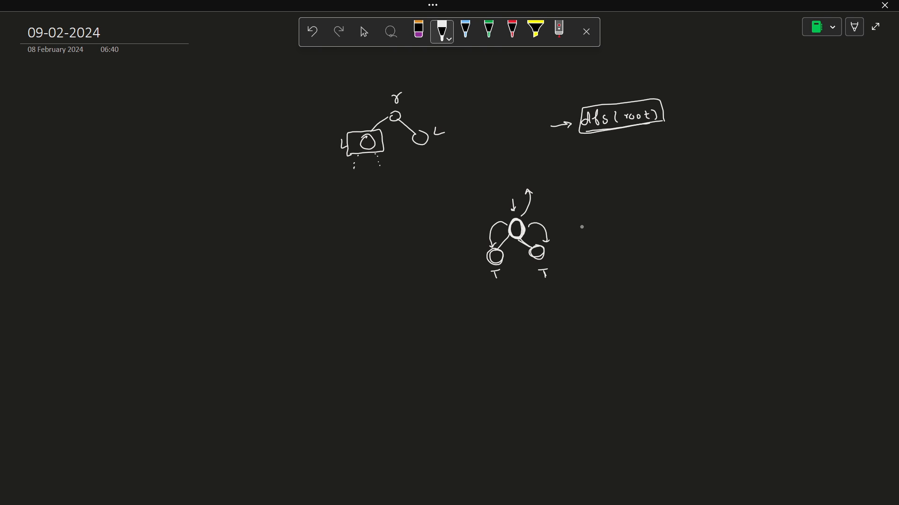
pyautogui.moveTo(590, 207)
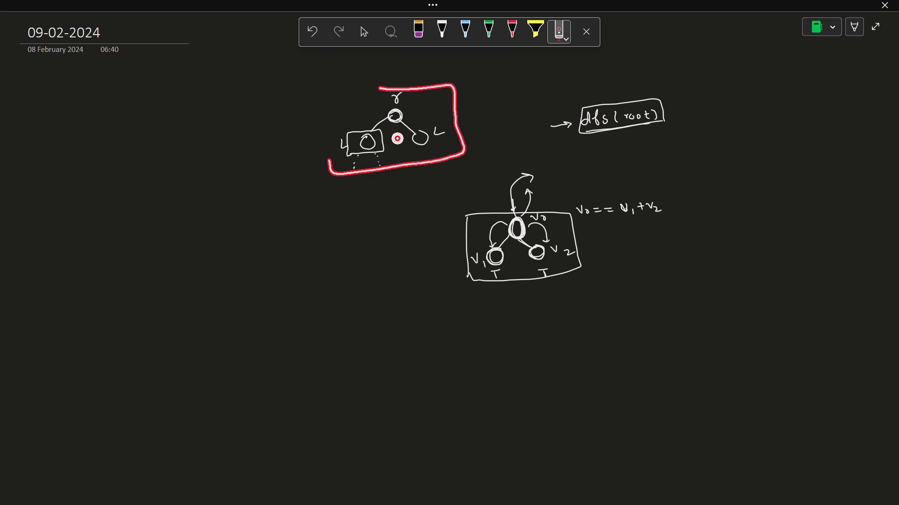
# Return to the C++ isSumProperty solution page after the sketch
pyautogui.click(364, 32)
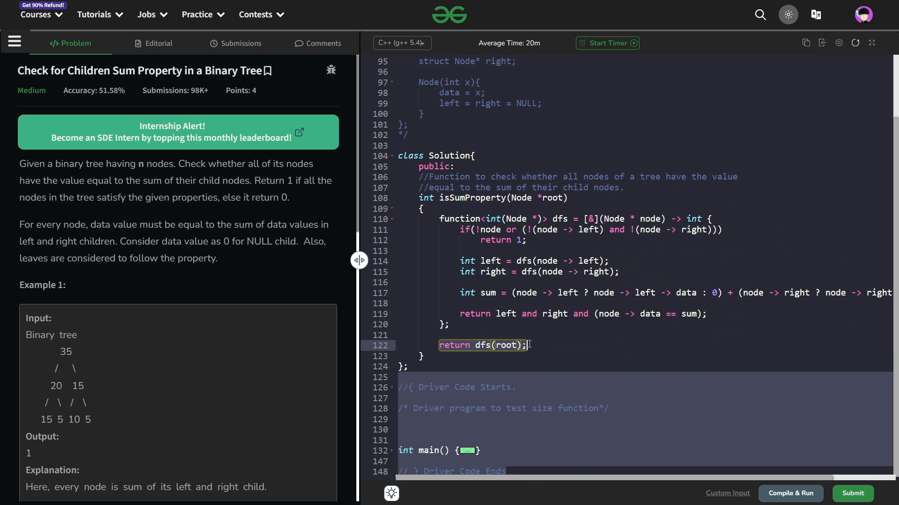
pyautogui.doubleClick(508, 345)
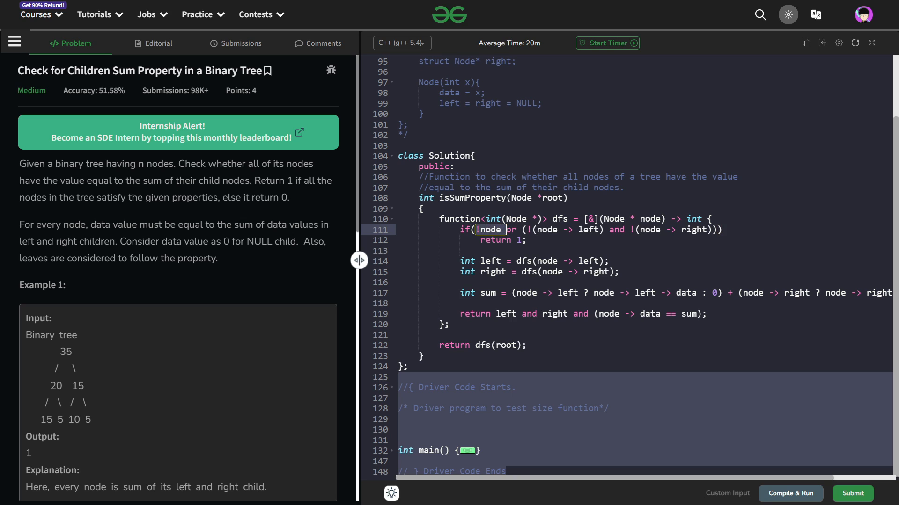
pyautogui.click(525, 241)
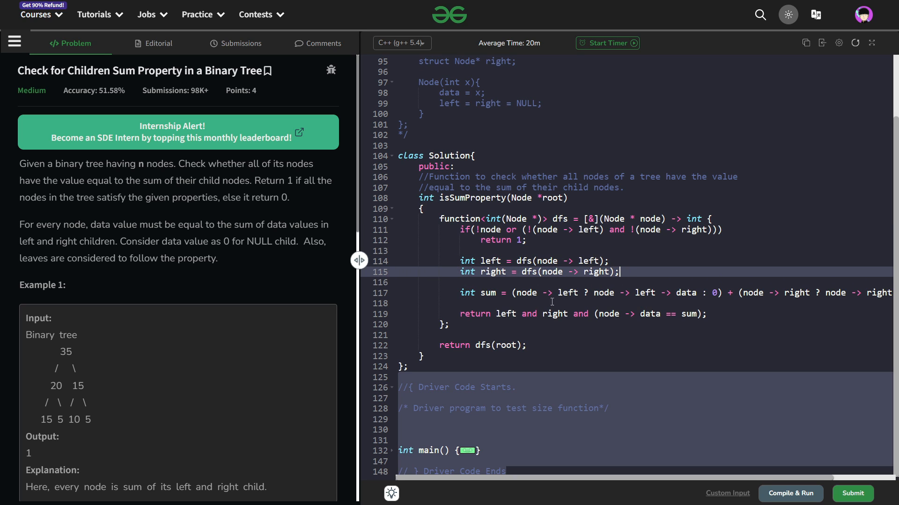
pyautogui.click(570, 303)
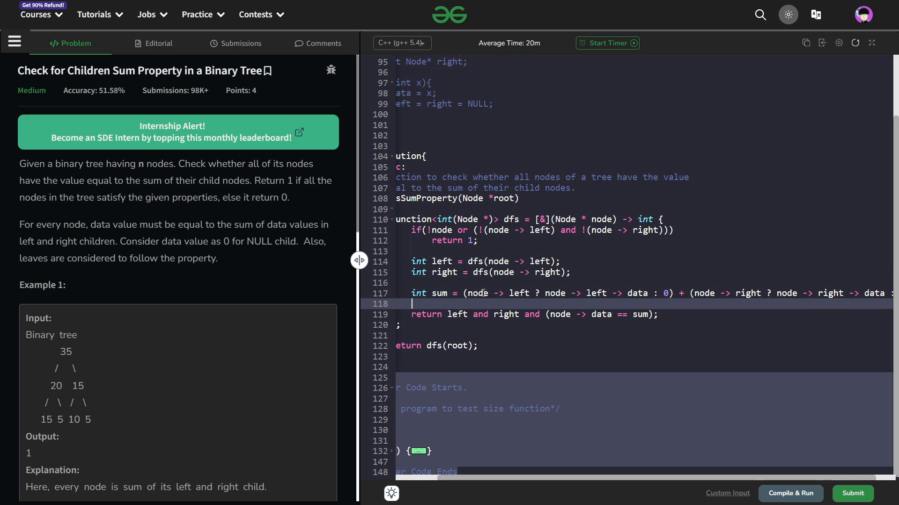
pyautogui.doubleClick(496, 293)
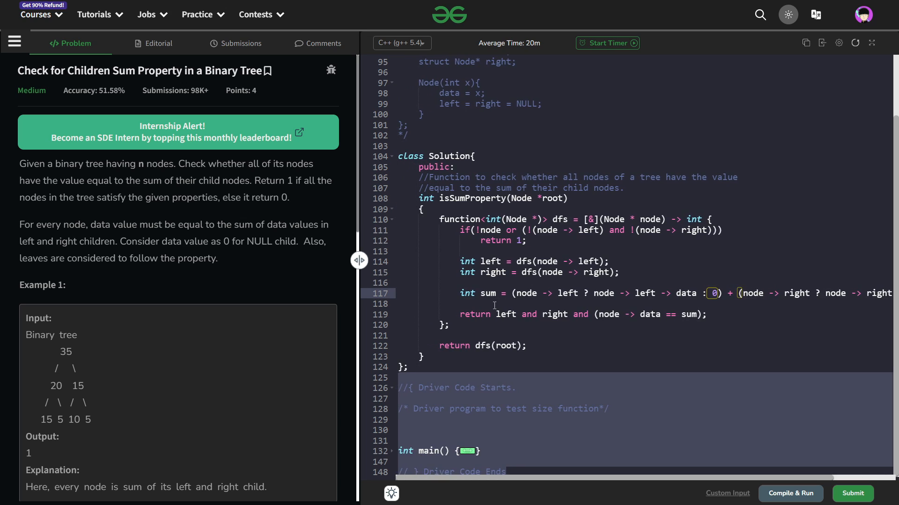
pyautogui.click(520, 301)
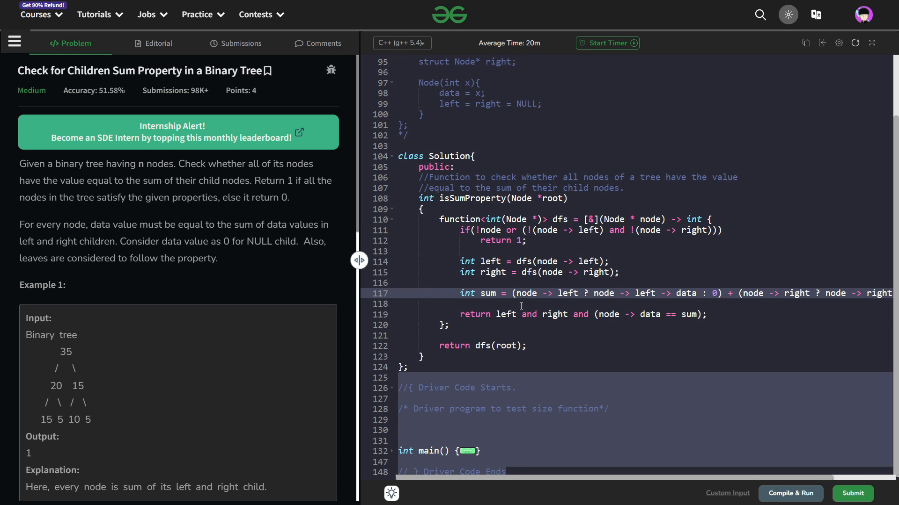
pyautogui.moveTo(498, 324)
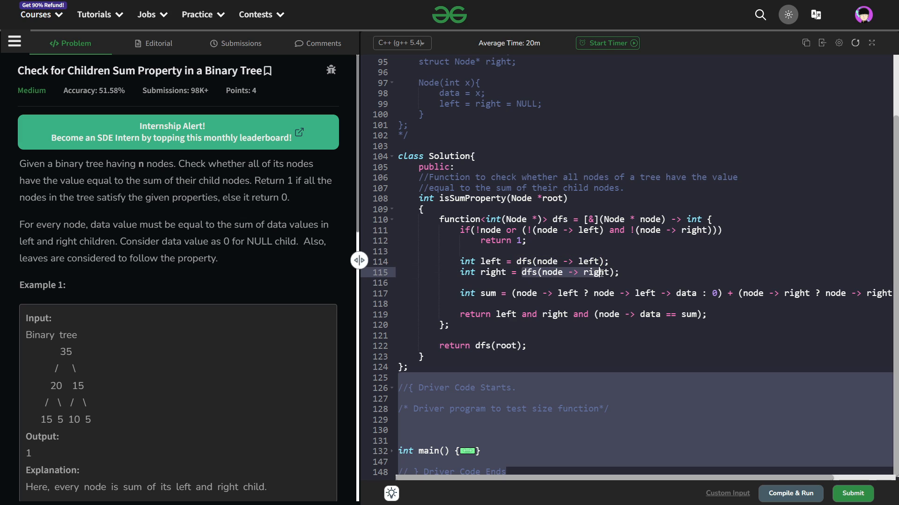
pyautogui.click(660, 314)
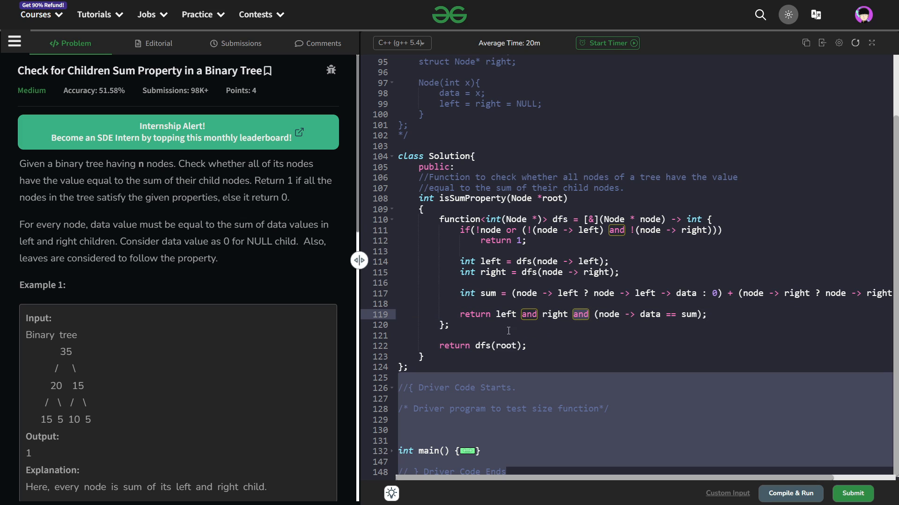
pyautogui.moveTo(549, 298)
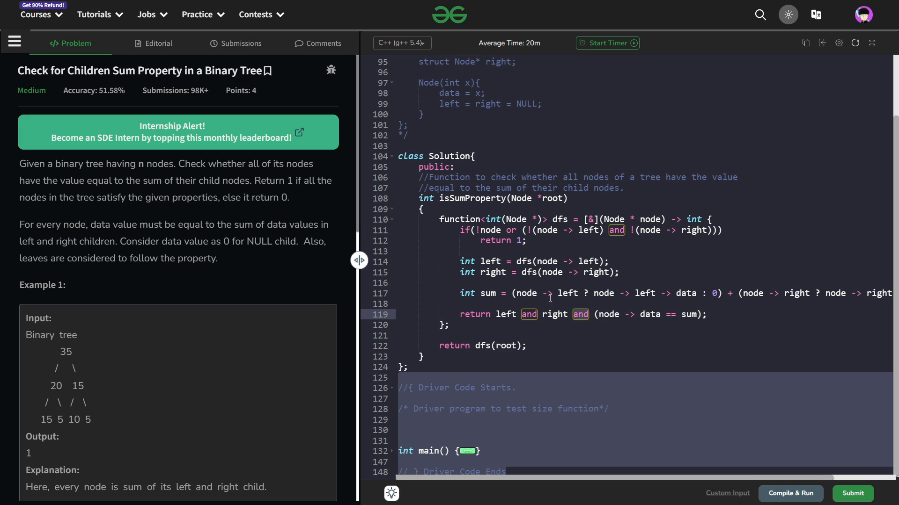
pyautogui.click(483, 346)
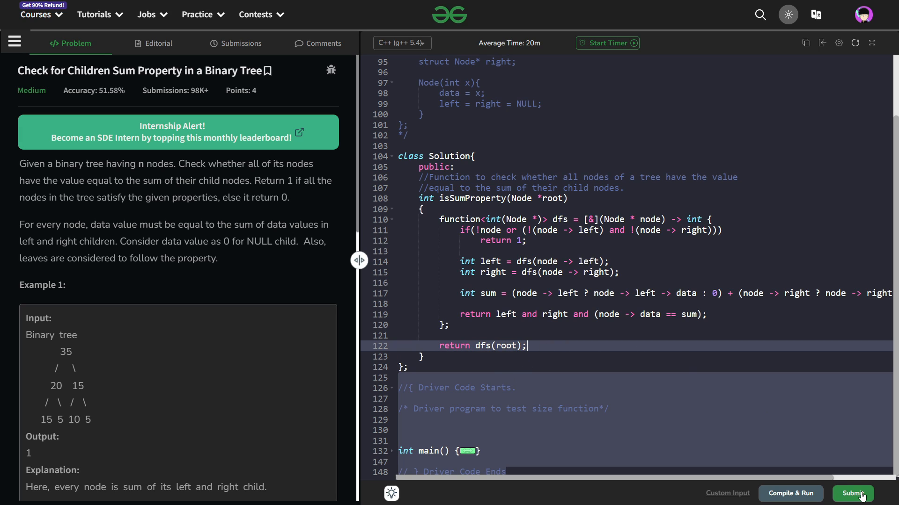
pyautogui.click(851, 494)
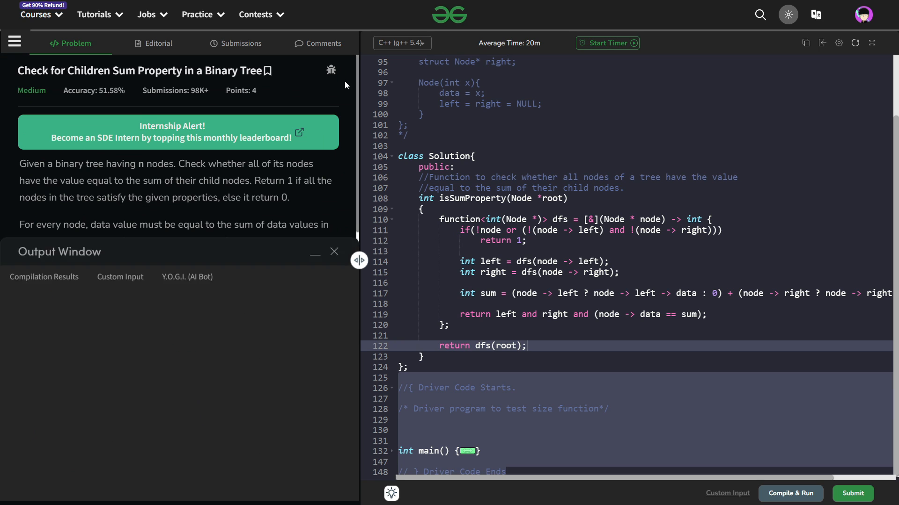
pyautogui.click(334, 252)
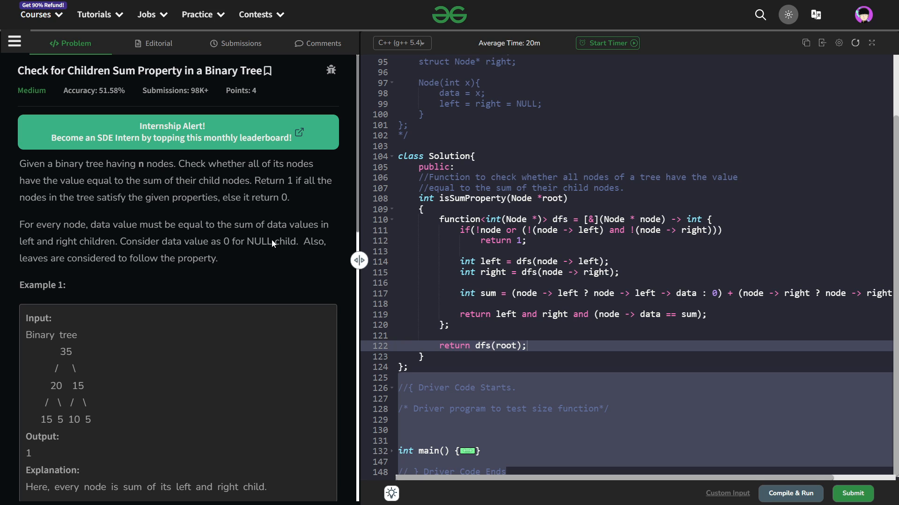
pyautogui.moveTo(268, 252)
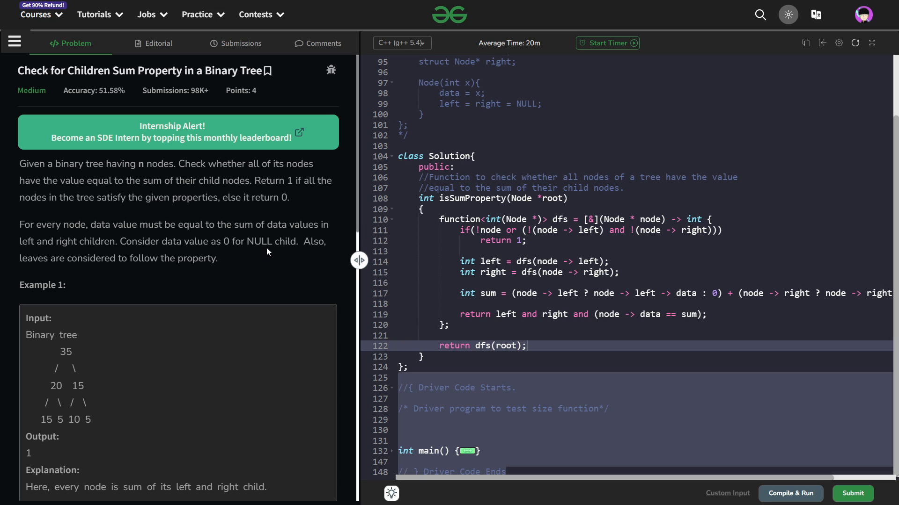
pyautogui.moveTo(262, 245)
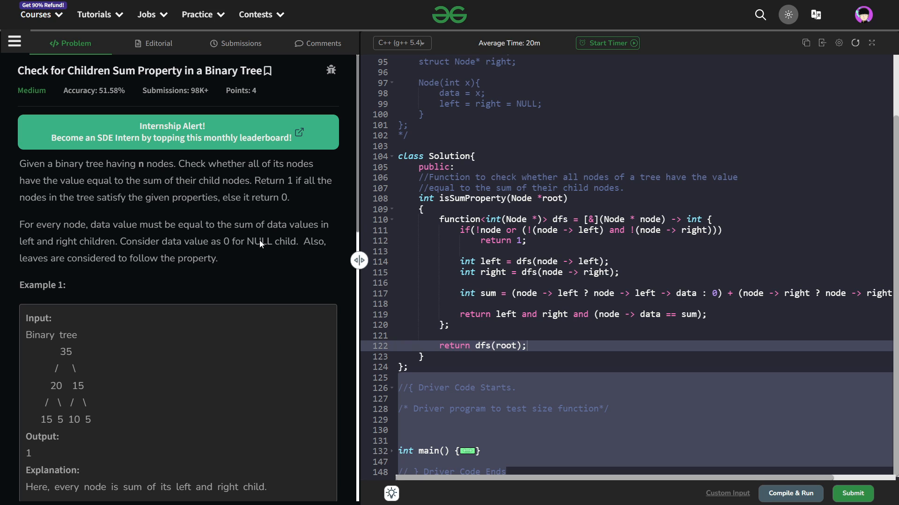
pyautogui.moveTo(288, 239)
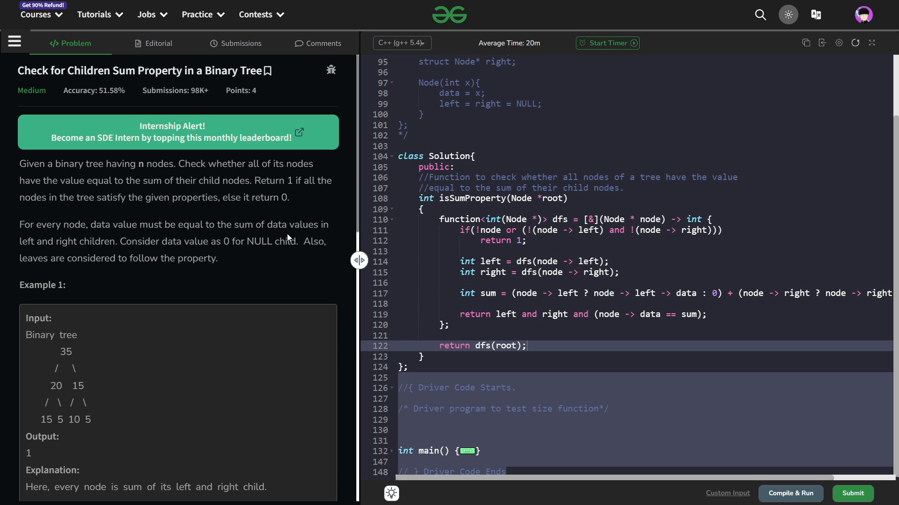
pyautogui.moveTo(321, 259)
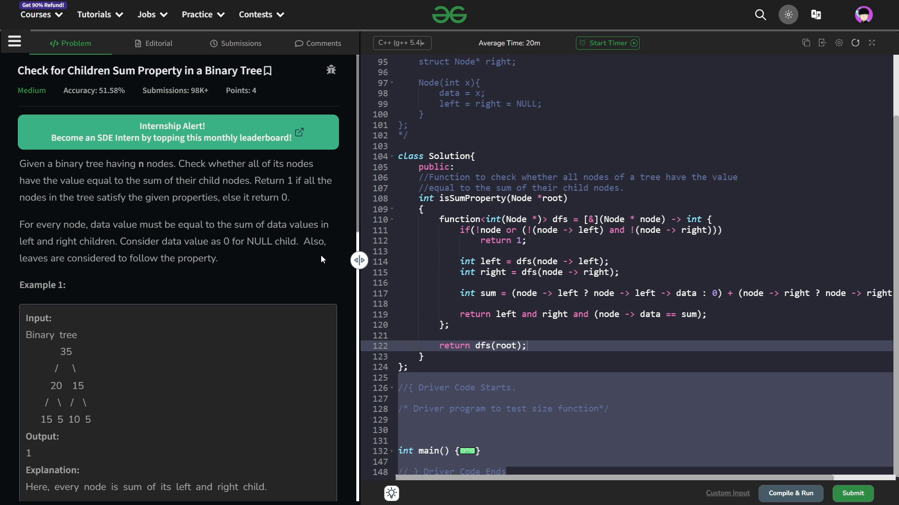
pyautogui.moveTo(317, 247)
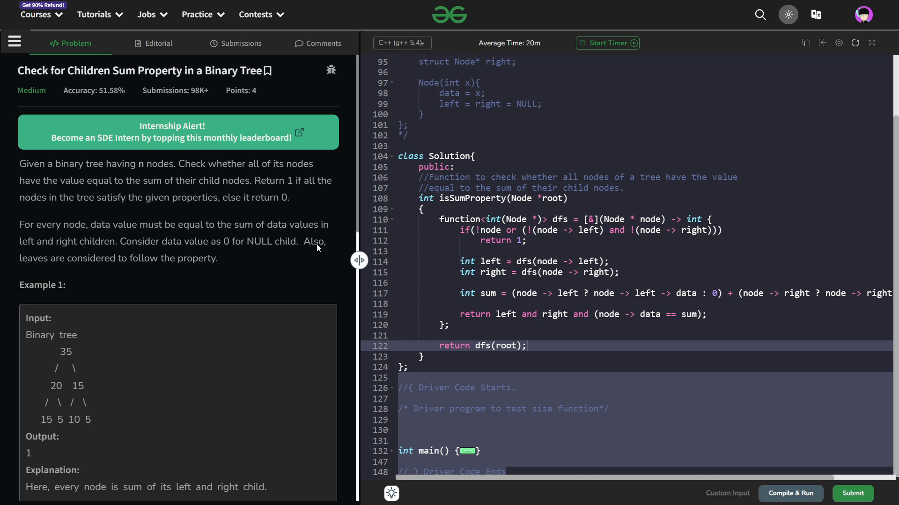
pyautogui.moveTo(297, 271)
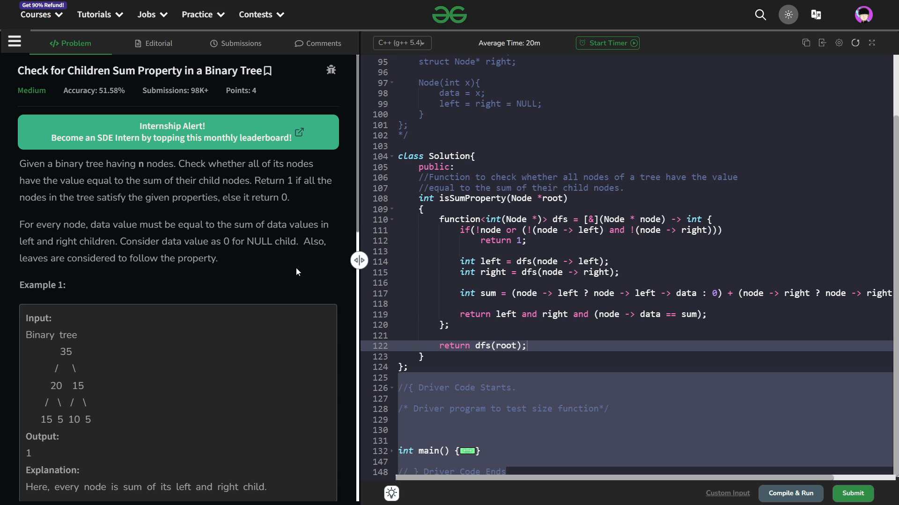
pyautogui.moveTo(280, 261)
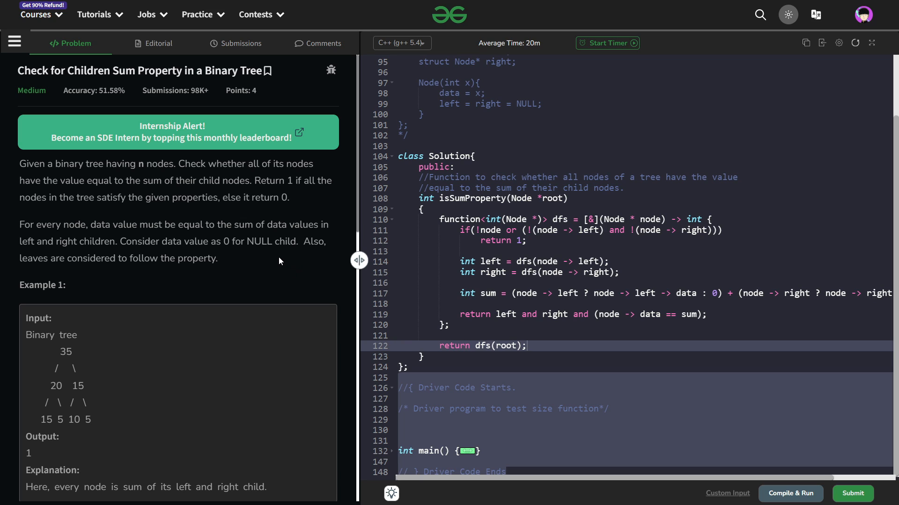
pyautogui.moveTo(269, 272)
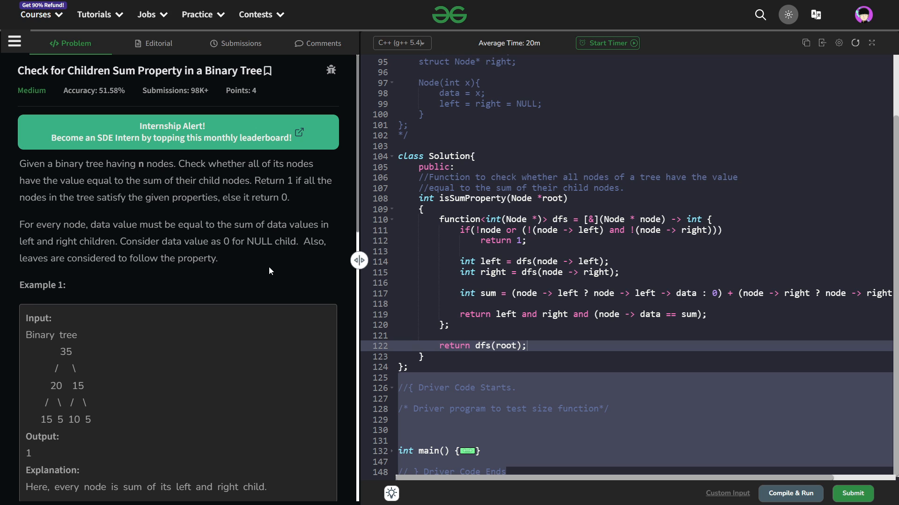
pyautogui.moveTo(273, 304)
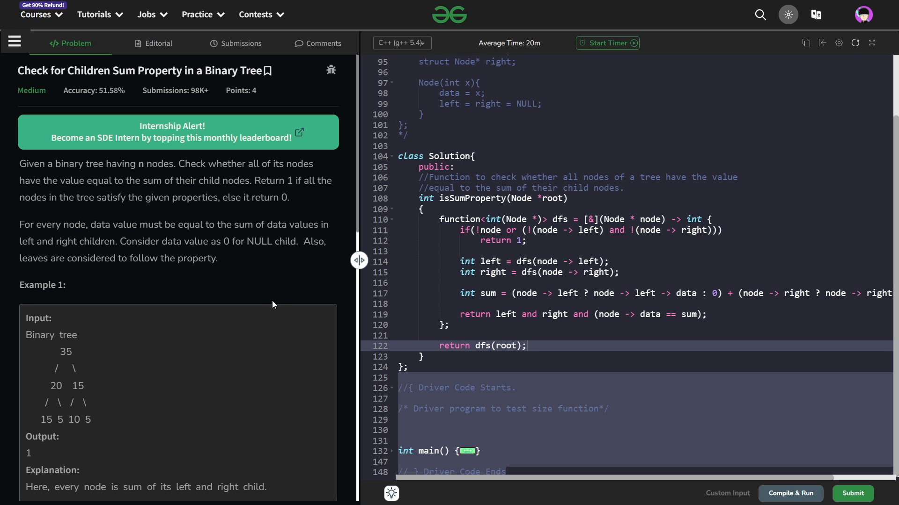